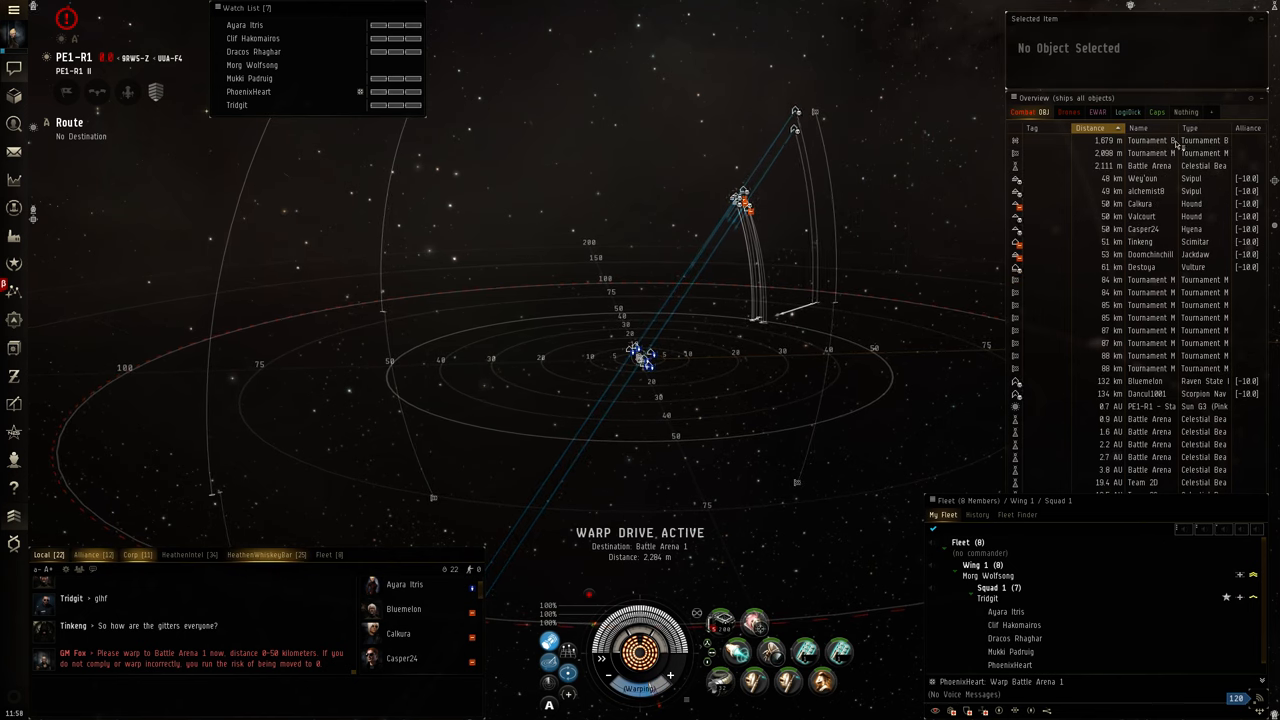
Step: After warping into Battle Arena 1, select the enemy Svipul pilot alchemist8 in the Overview
left_click(1145, 191)
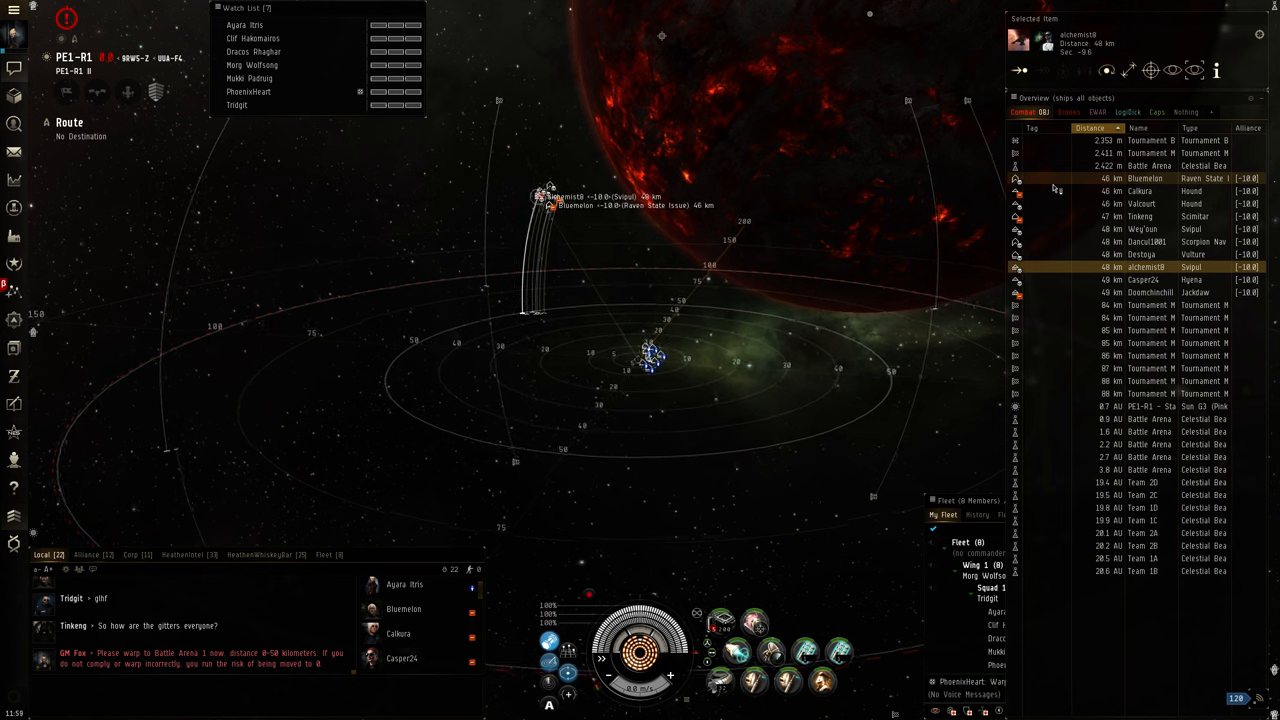
left_click(137, 555)
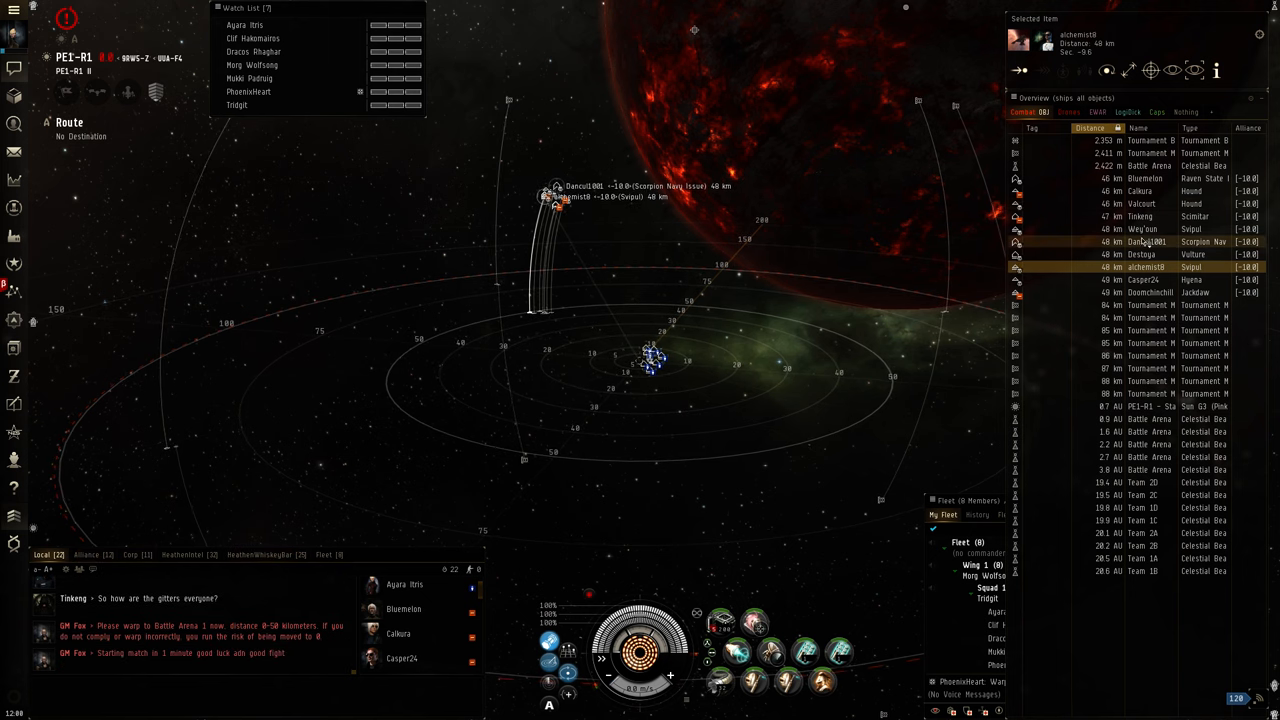
left_click(1140, 216)
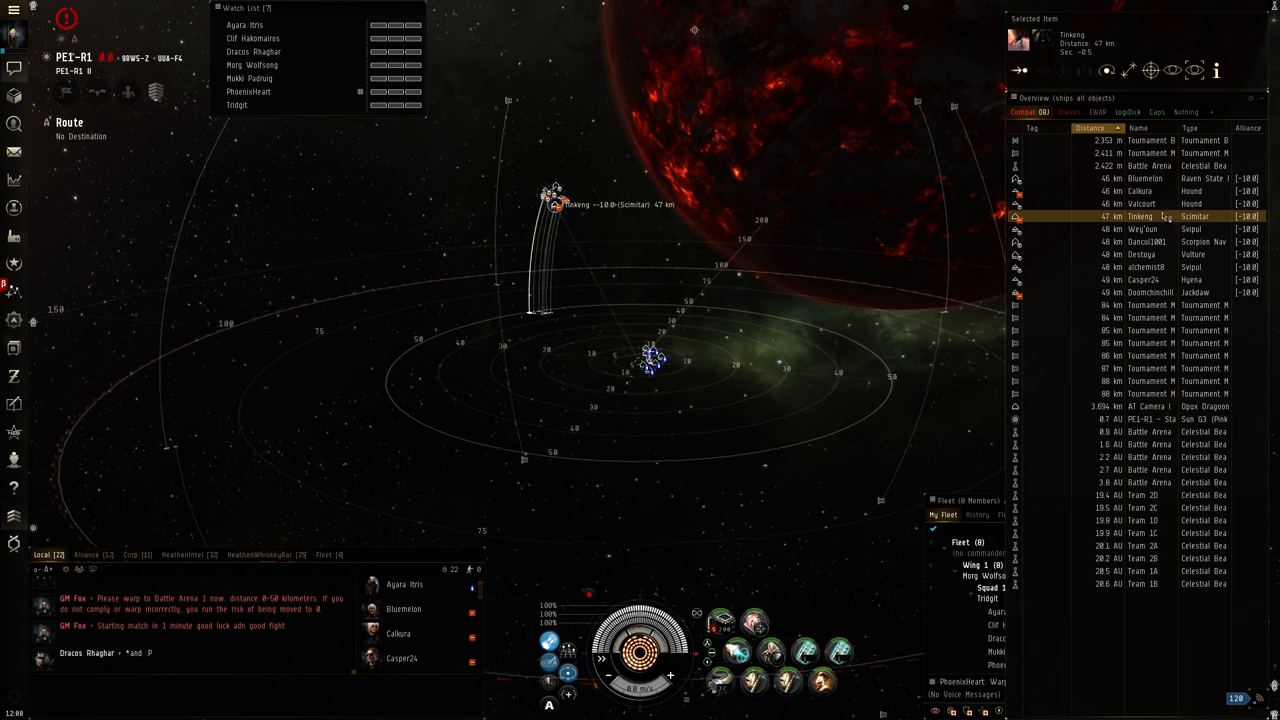
Step: Select the Scimitar Tinkeng and approach it from about 48 km once 'Gogogo!' appears
left_click(1140, 216)
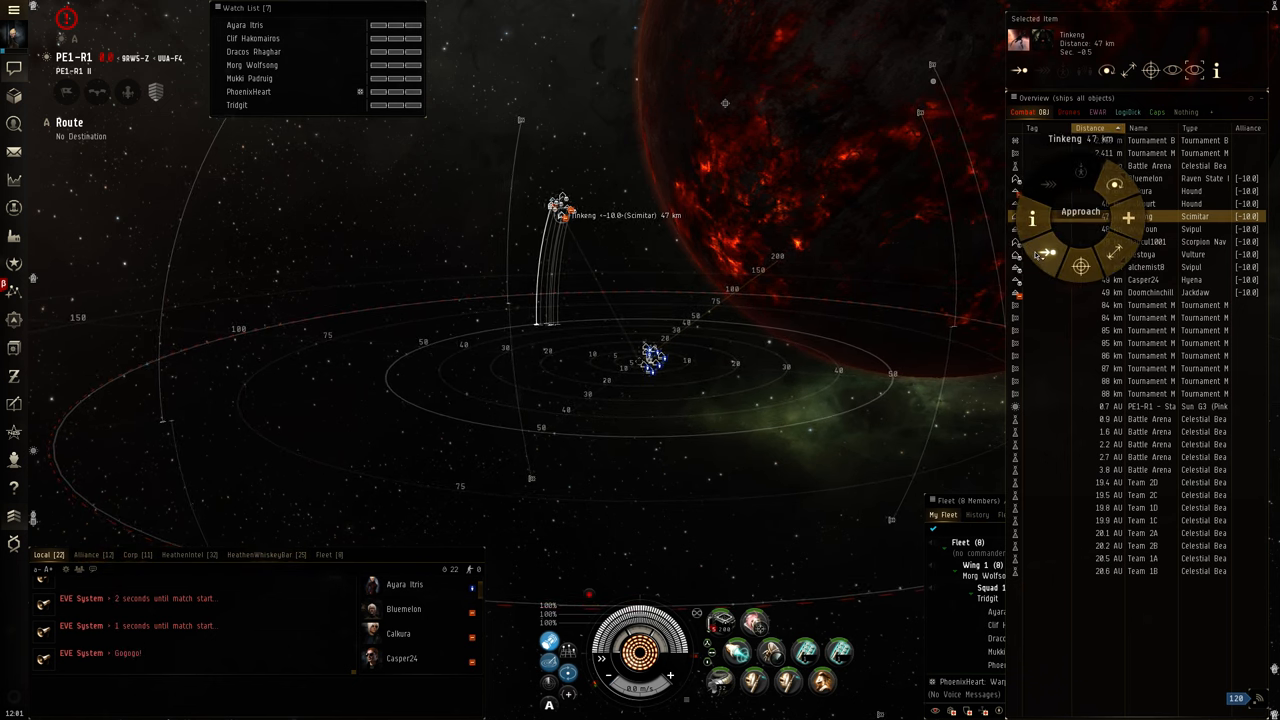
left_click(1079, 211)
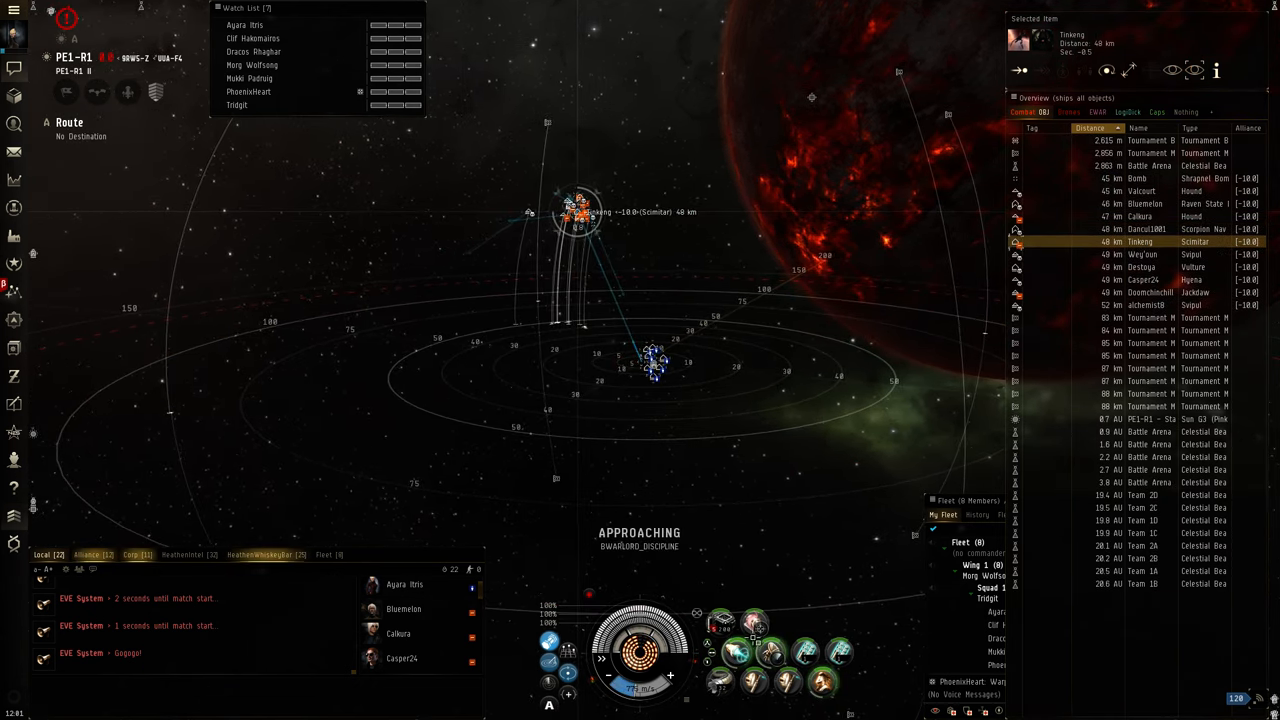
Step: Lock and warp-scramble Tinkeng's Scimitar at 23 km, and select the nearby Svipul alchemist8
right_click(755, 628)
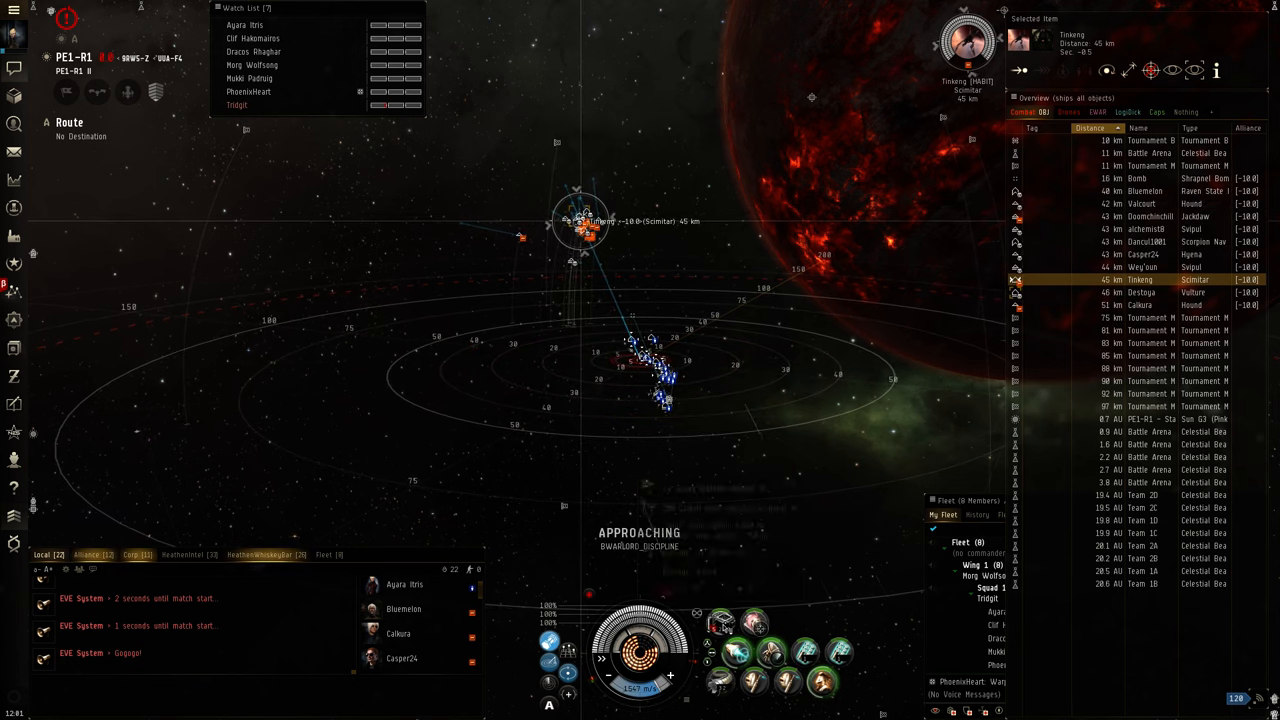
right_click(720, 625)
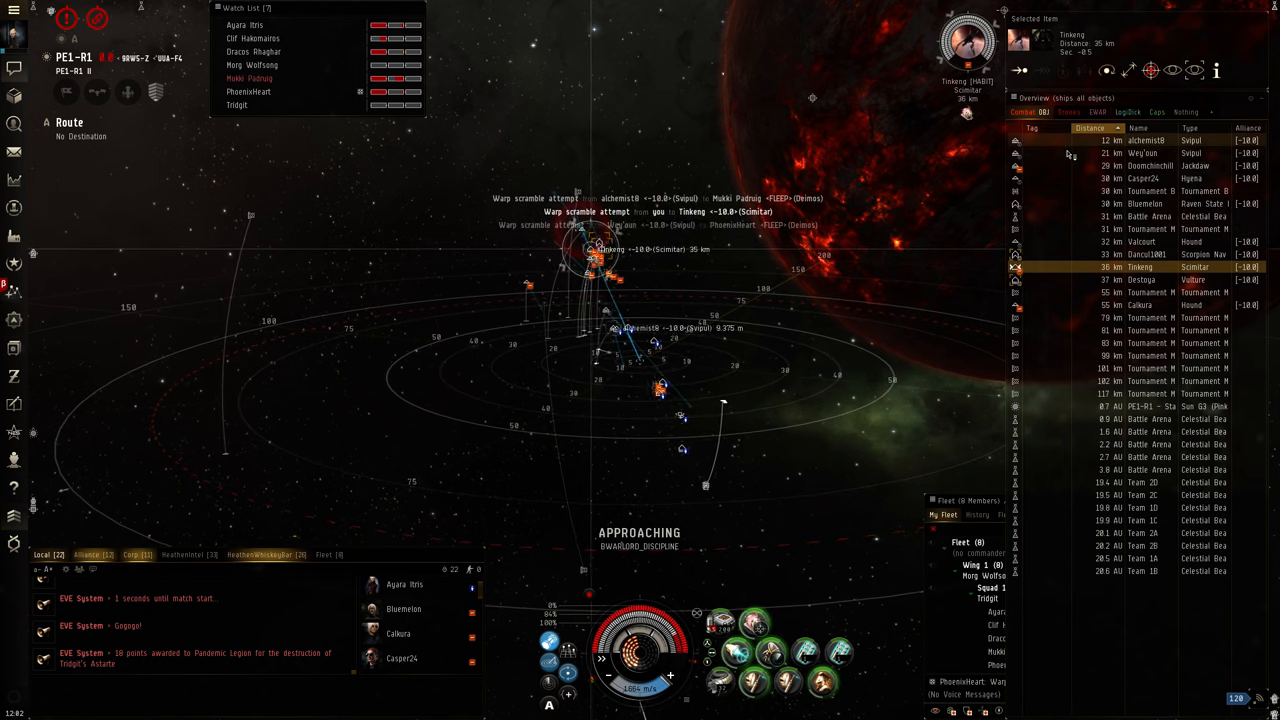
left_click(1140, 153)
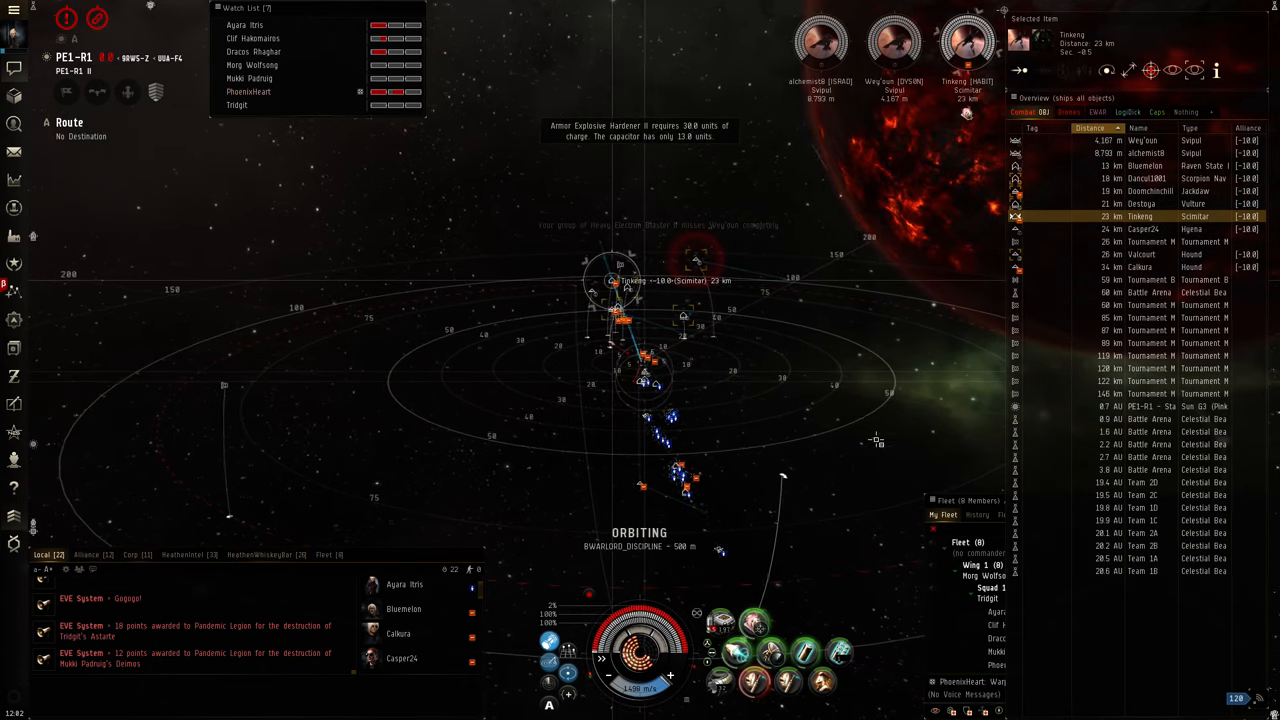
Step: Shift focus to the Svipul Weg'oun as the fight ends with gf in Local
left_click(1143, 153)
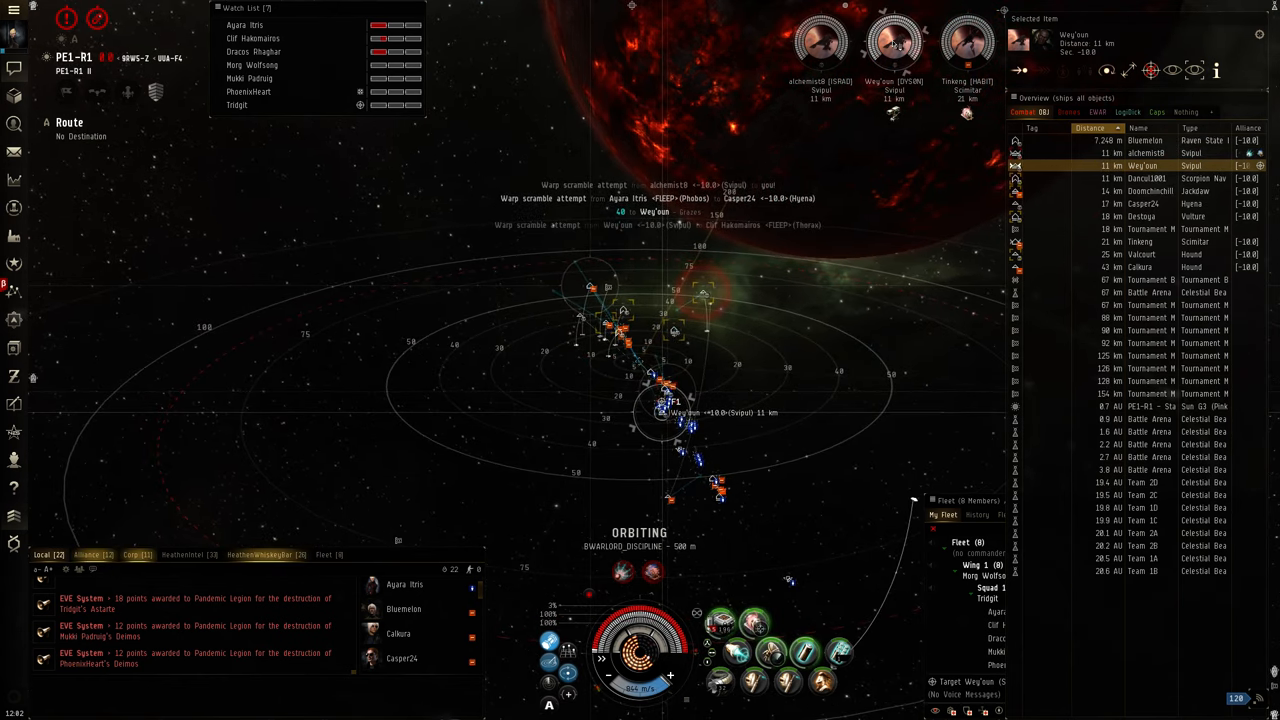
left_click(1140, 204)
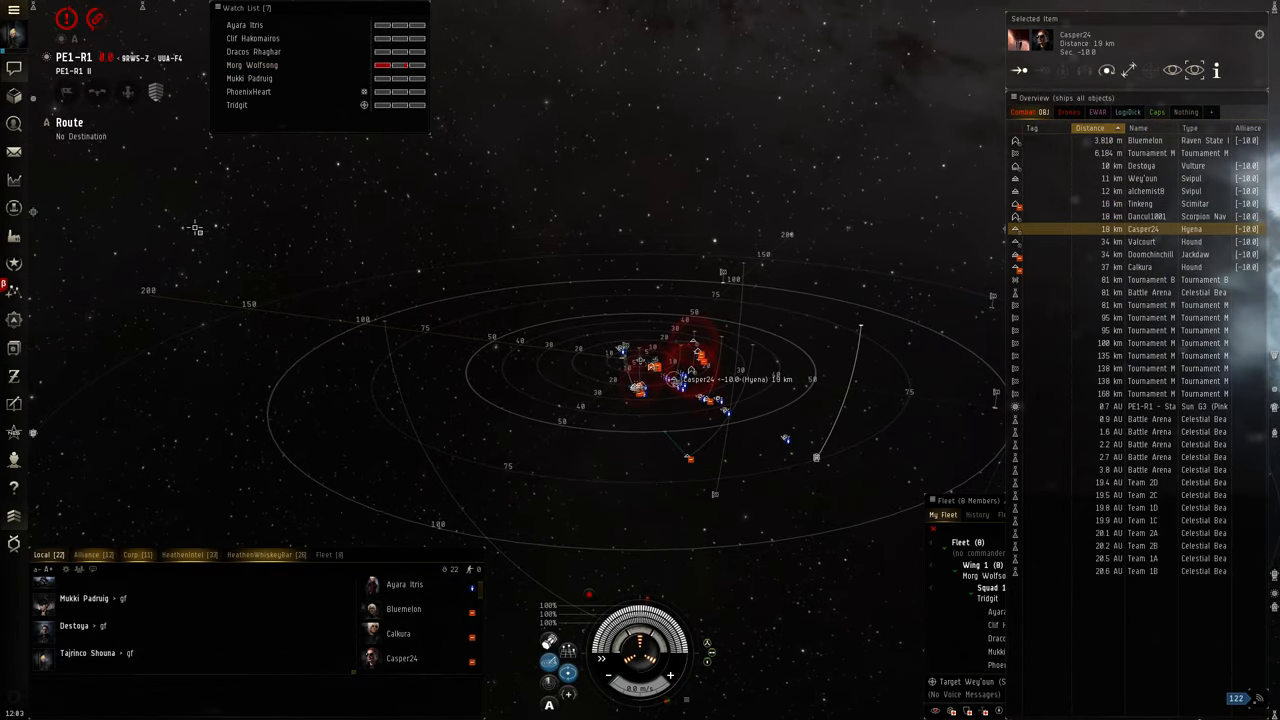
Step: Open the Character Sheet's Combat Log to view the Phobos loss kill report
left_click(14, 10)
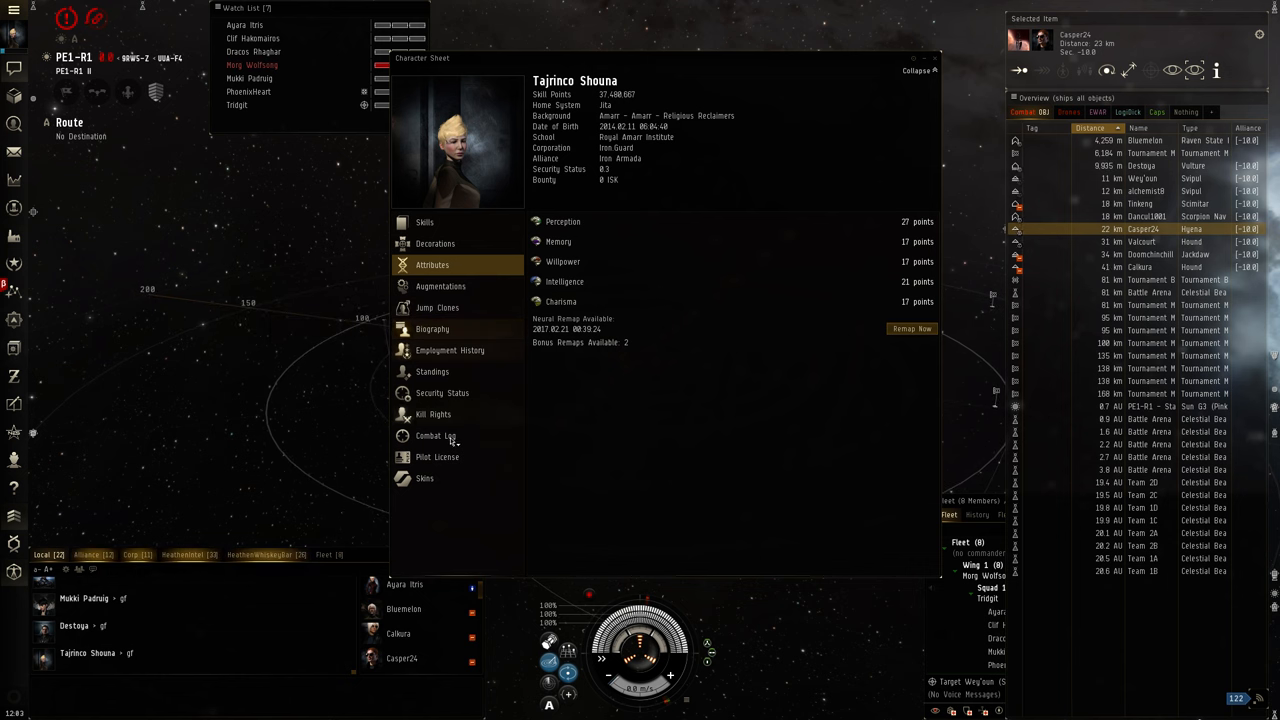
left_click(435, 435)
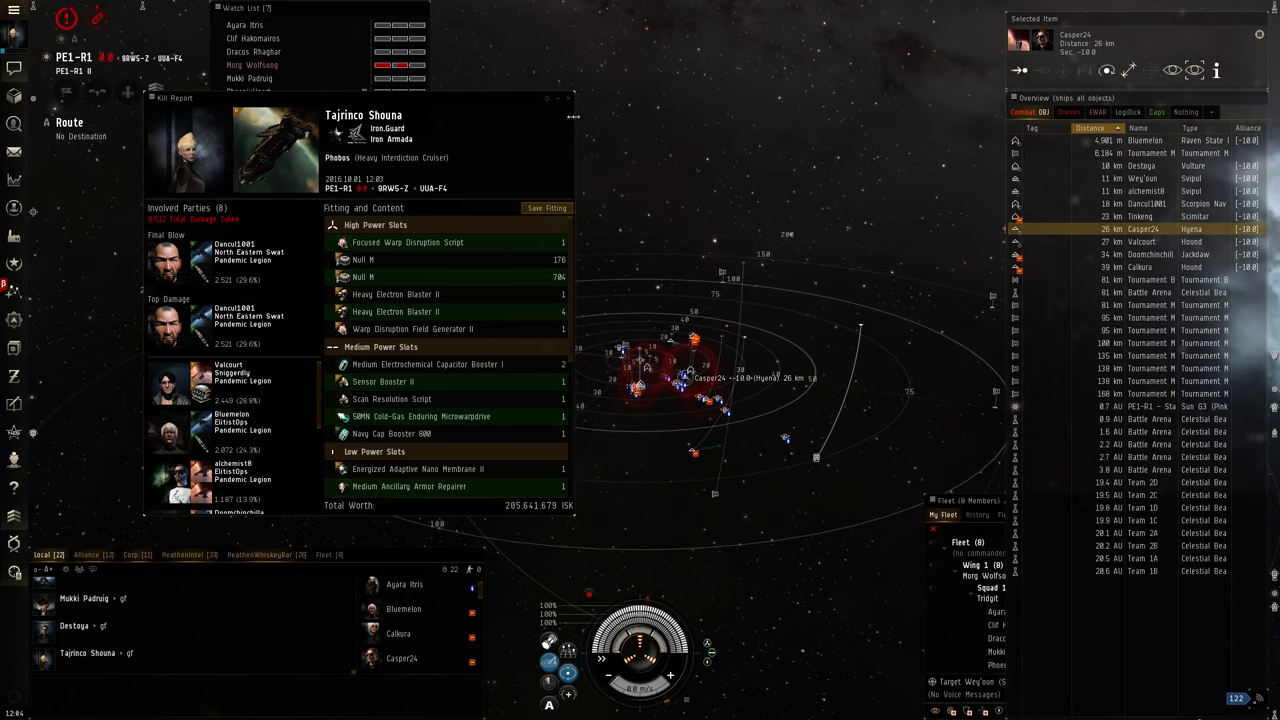
left_click(568, 98)
type("is this a f")
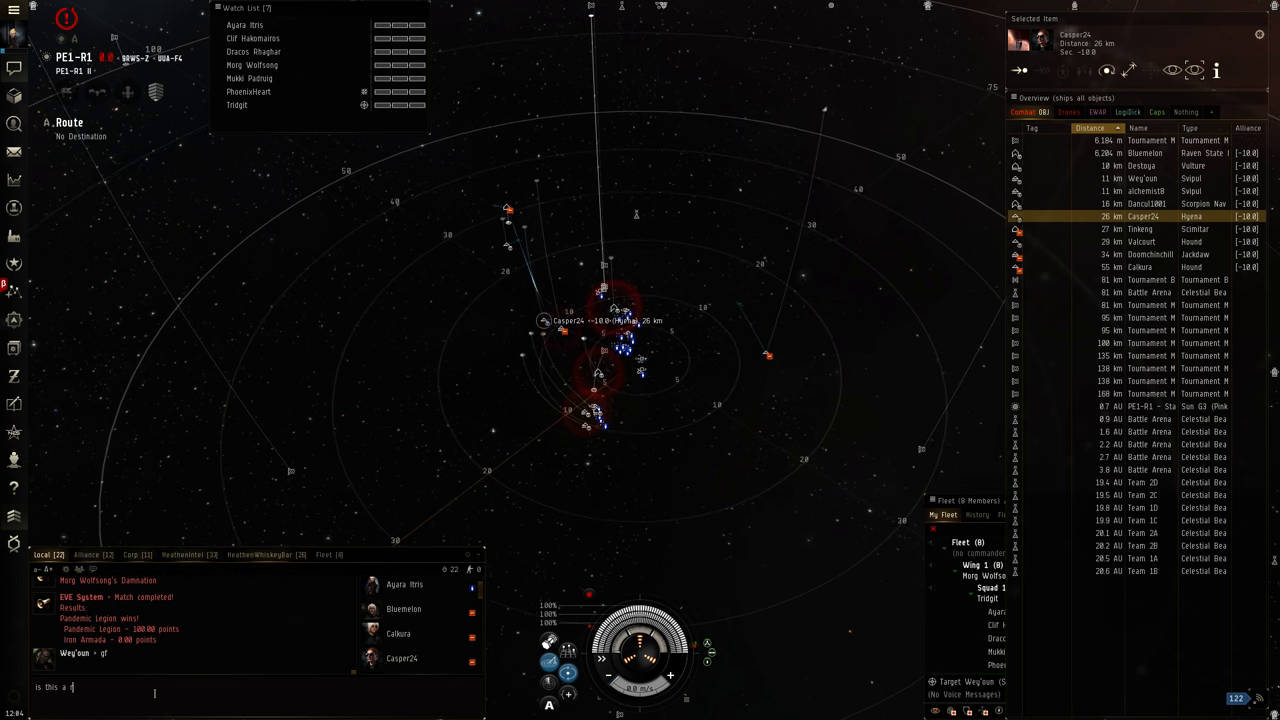
Step: Send "first time vs reigning champs. was fun" to the Local chat channel
type("egulation")
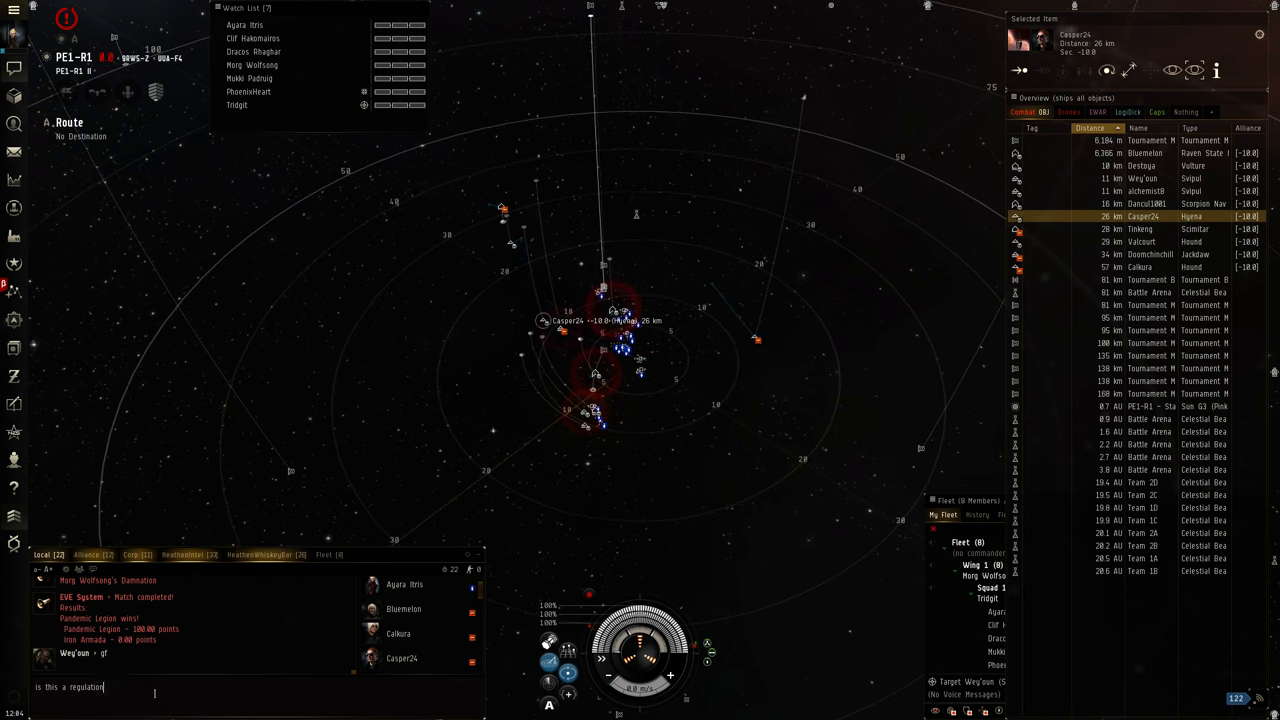
type("size f")
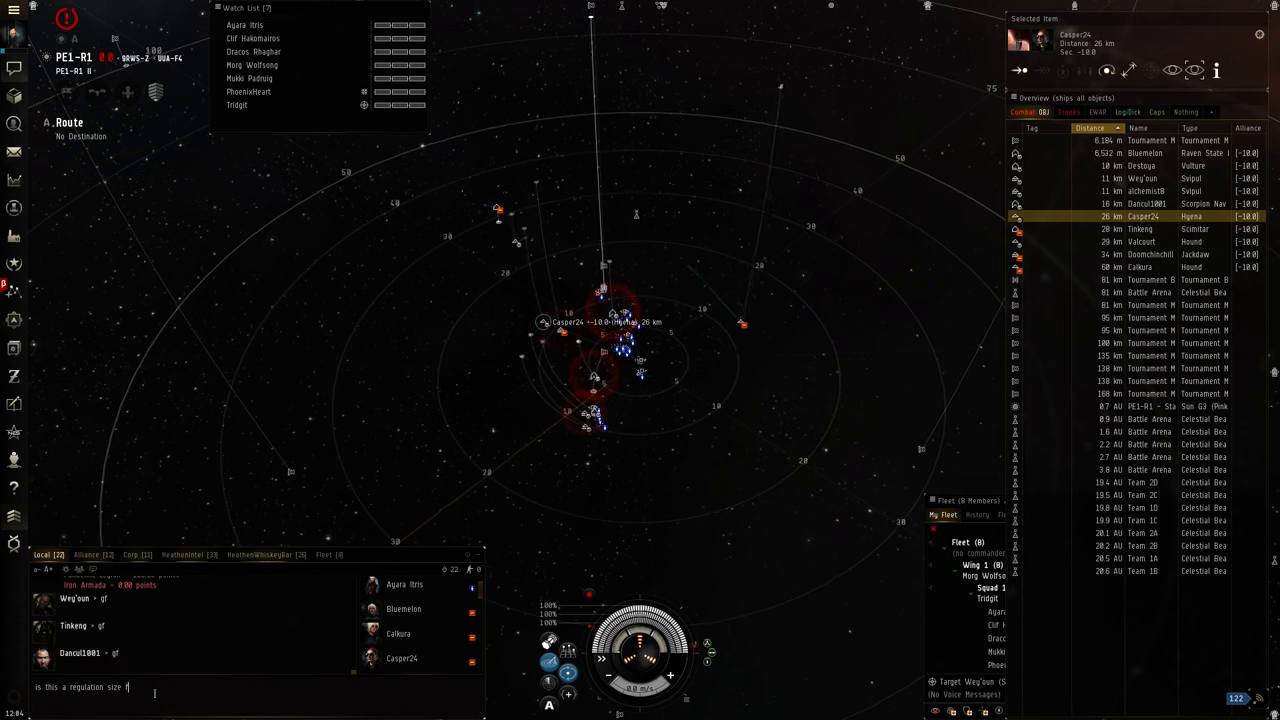
type("goal or what")
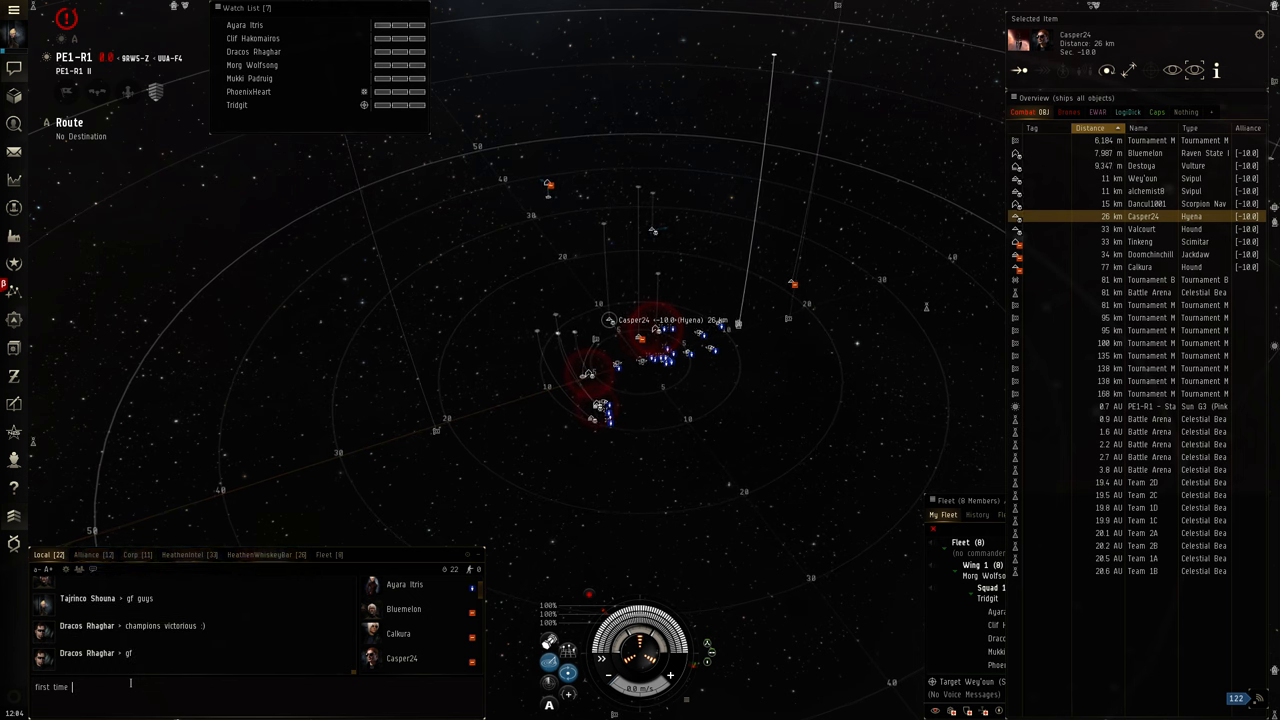
type("vs reigning champs, was fun")
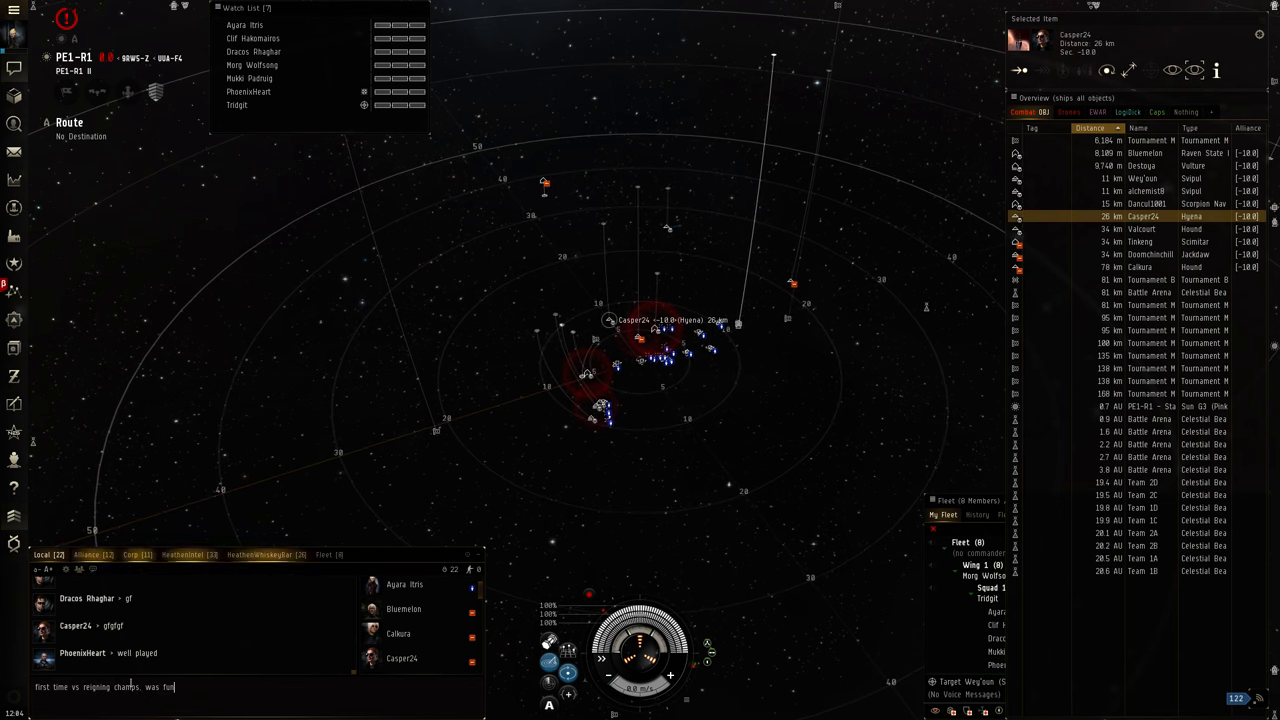
key("Return")
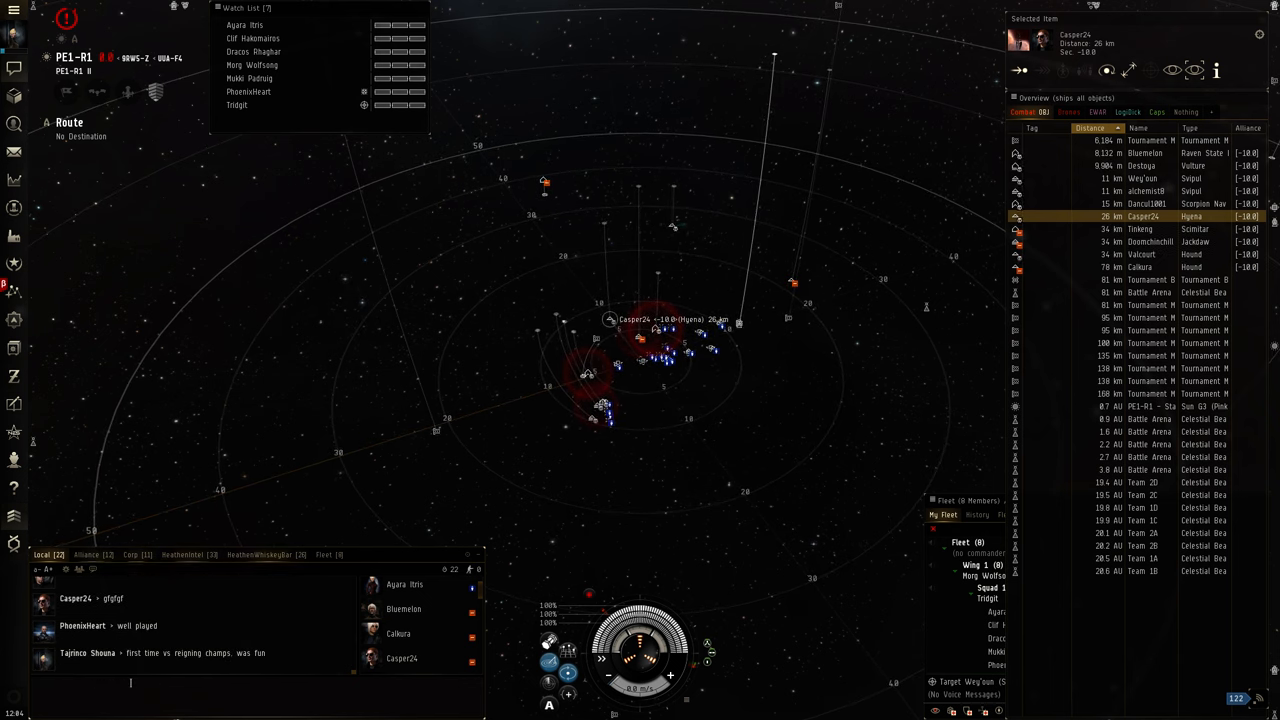